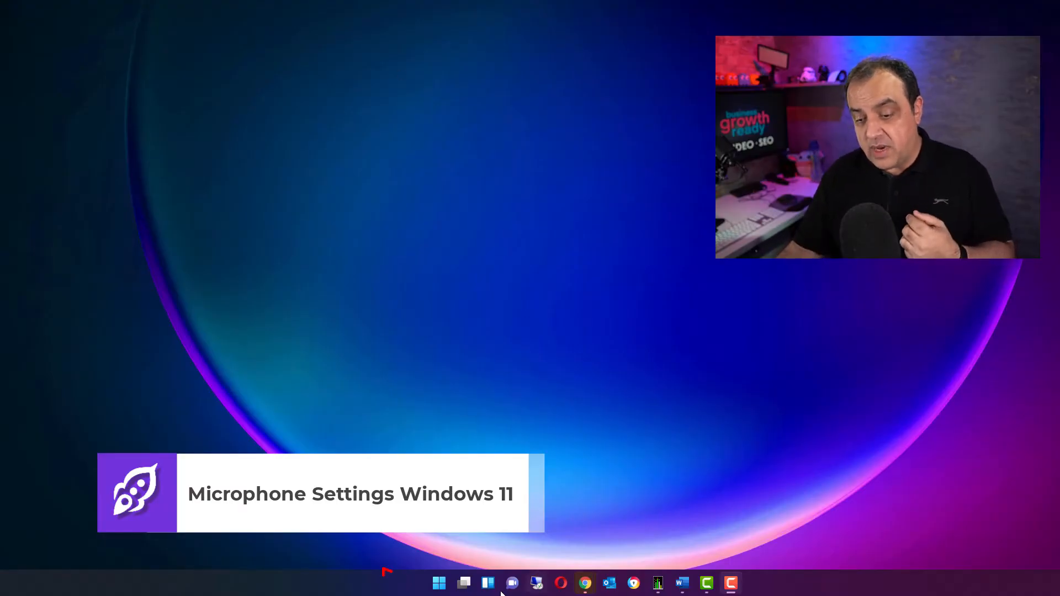
# Search Windows for 'sound settings' from the taskbar search button.
pyautogui.click(438, 583)
pyautogui.write('sound')
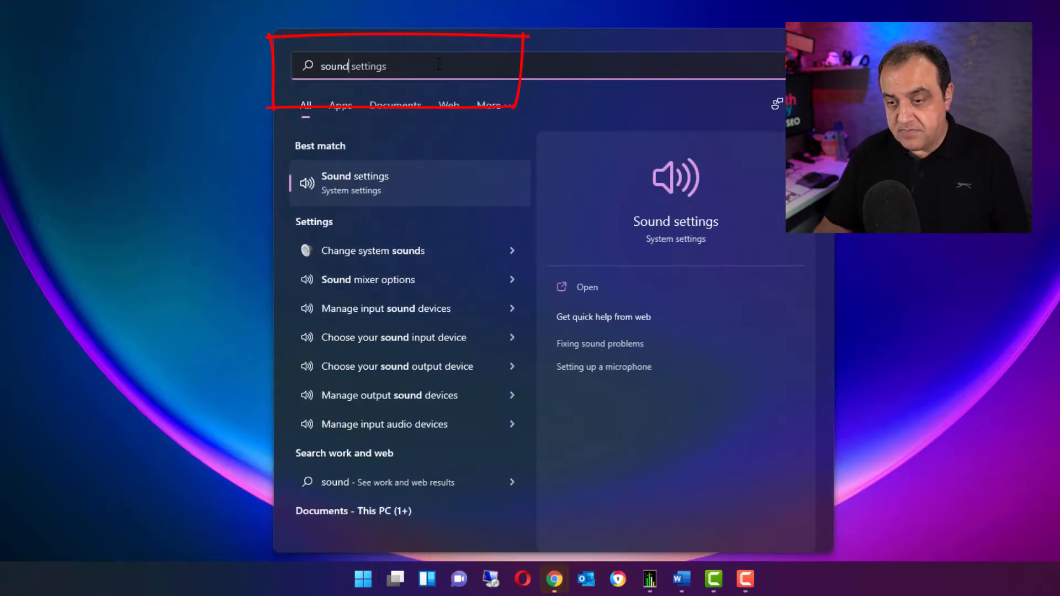
# Open System > Sound and scroll down to the Input microphone device and volume.
pyautogui.click(355, 182)
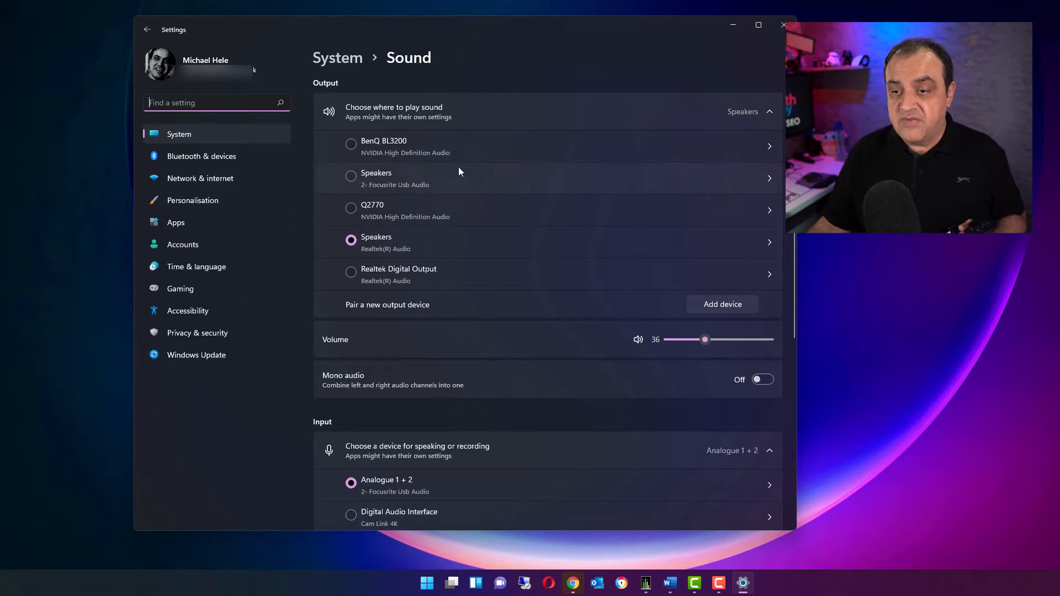
pyautogui.moveTo(502, 33)
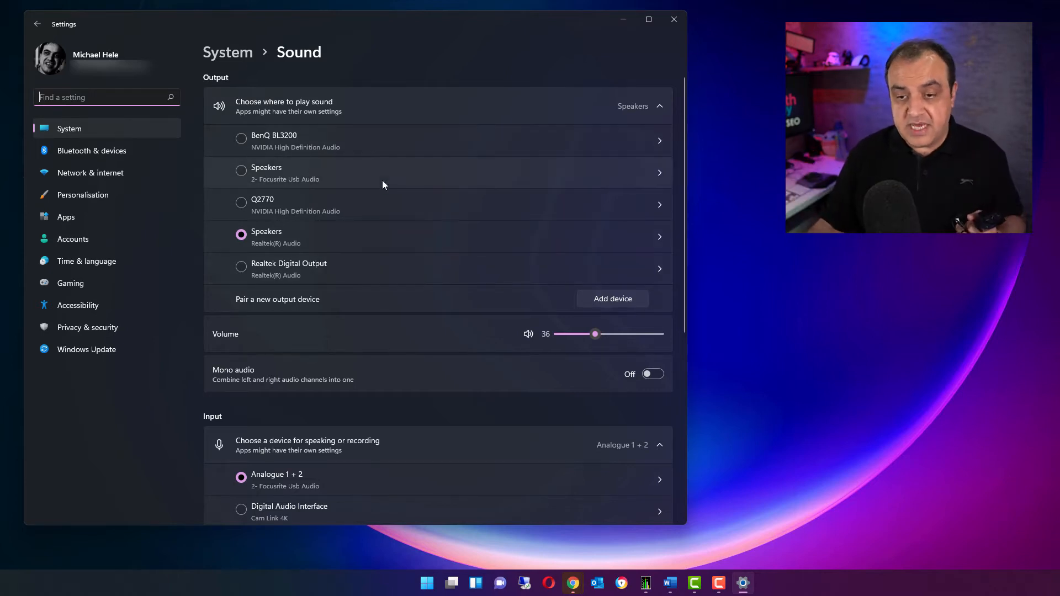
pyautogui.scroll(-3)
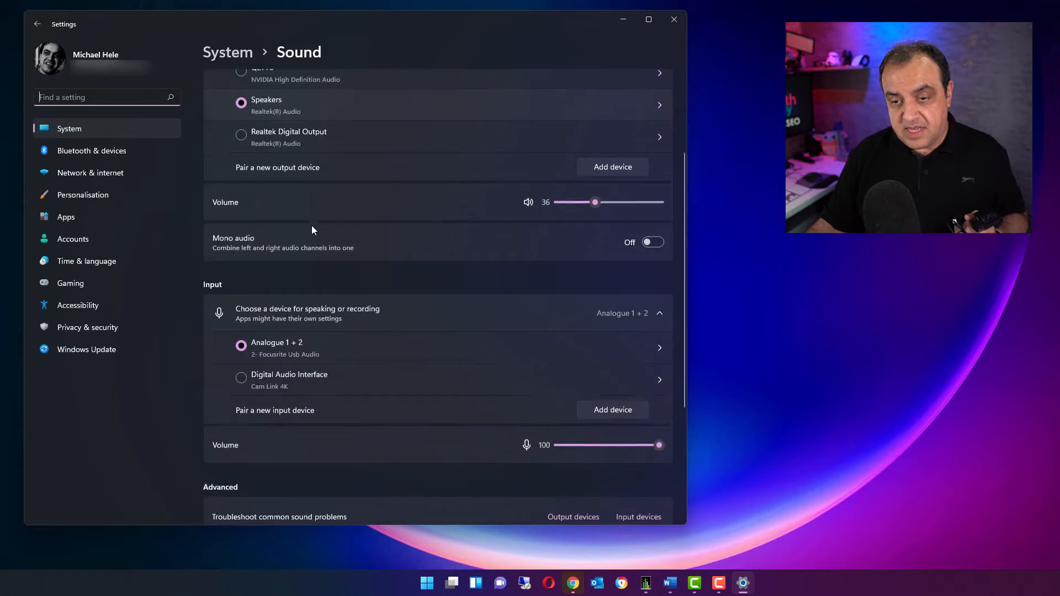
pyautogui.scroll(-3)
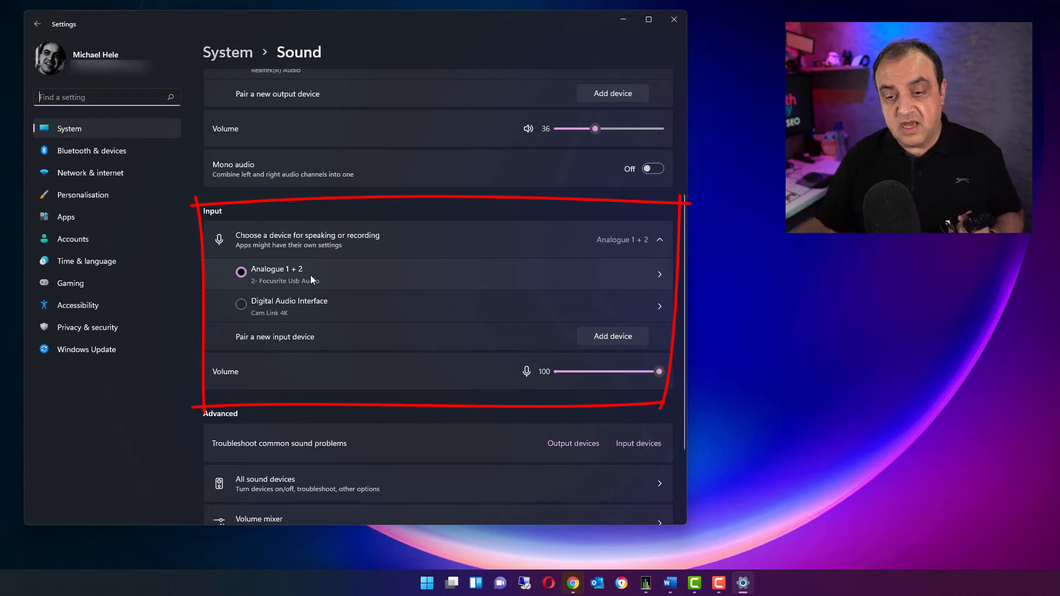
pyautogui.moveTo(350, 312)
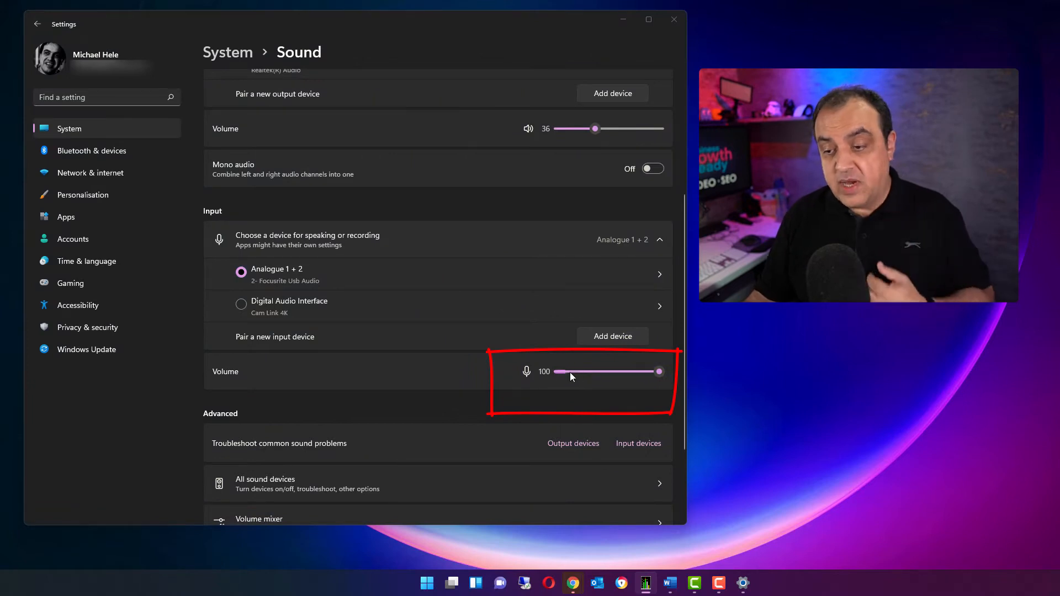
pyautogui.moveTo(550, 358)
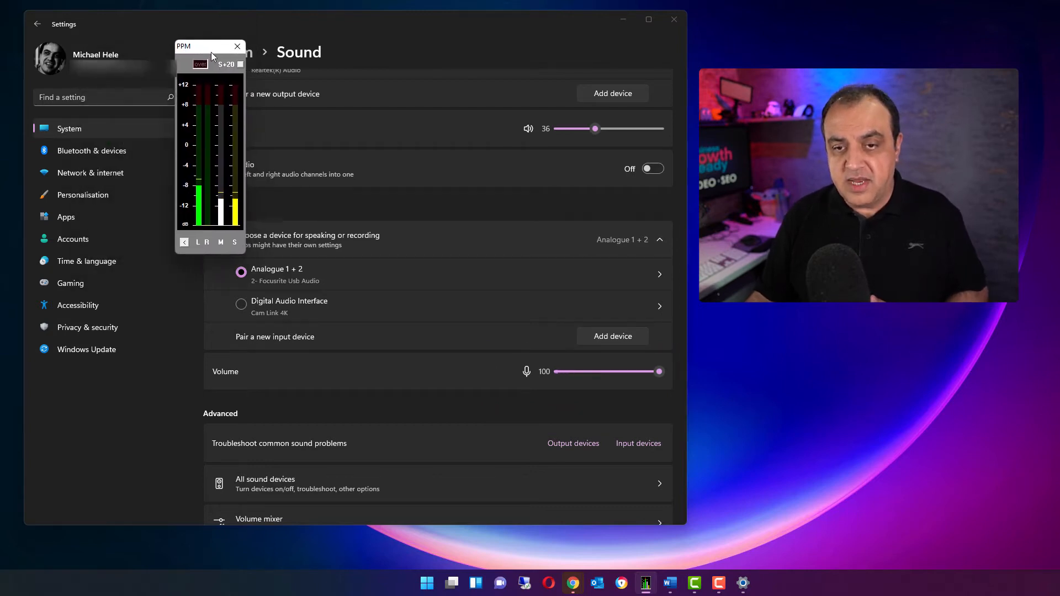
# Move the Peak Level Meter aside to watch levels, then close it and Settings.
pyautogui.moveTo(210, 46); pyautogui.dragTo(265, 42)
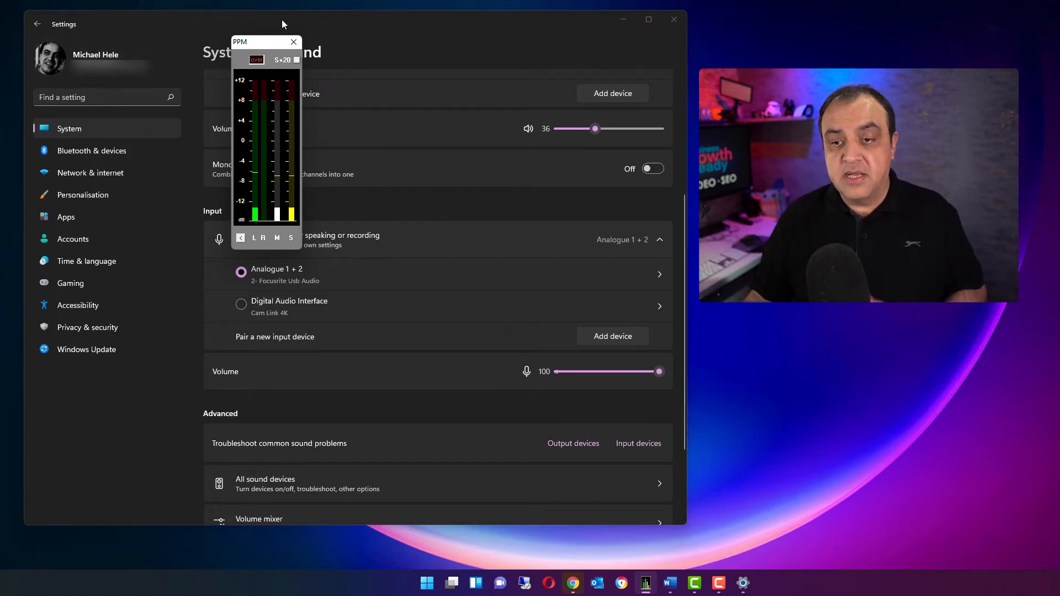
pyautogui.click(293, 42)
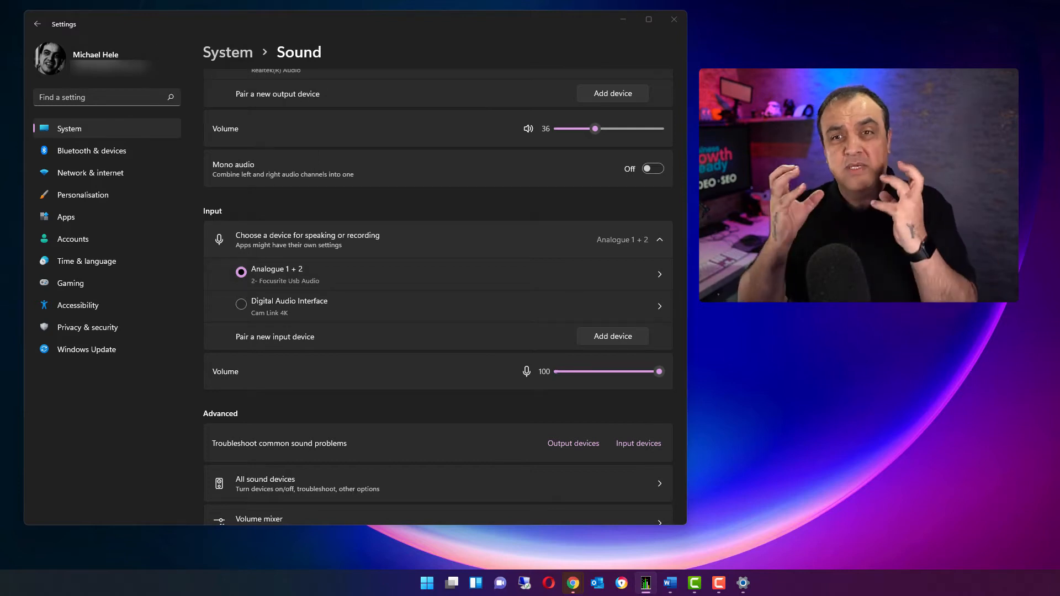
pyautogui.click(674, 19)
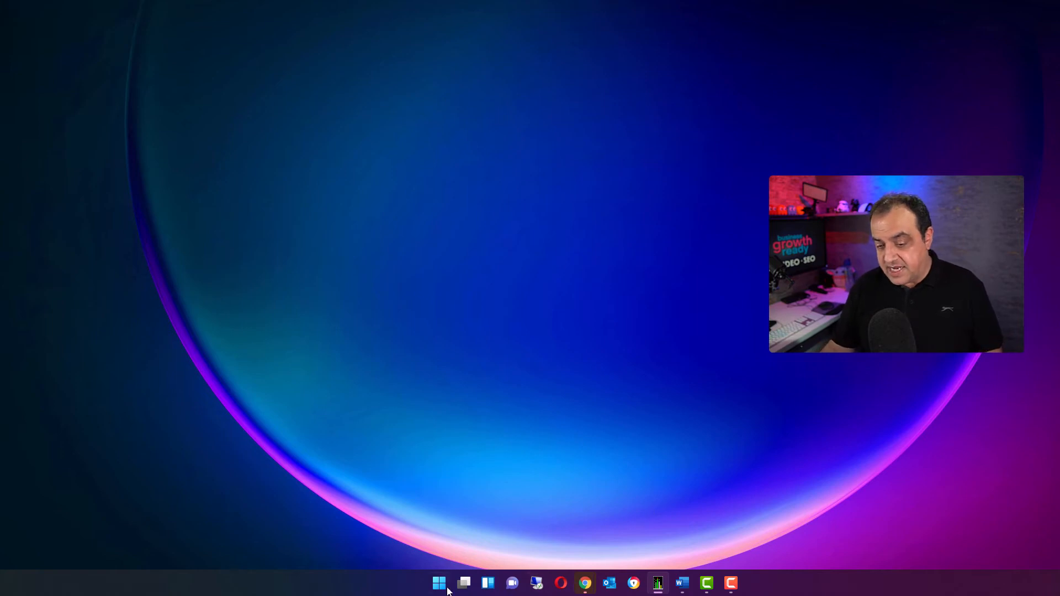
# Launch Notepad from the Start menu's Pinned apps.
pyautogui.click(437, 583)
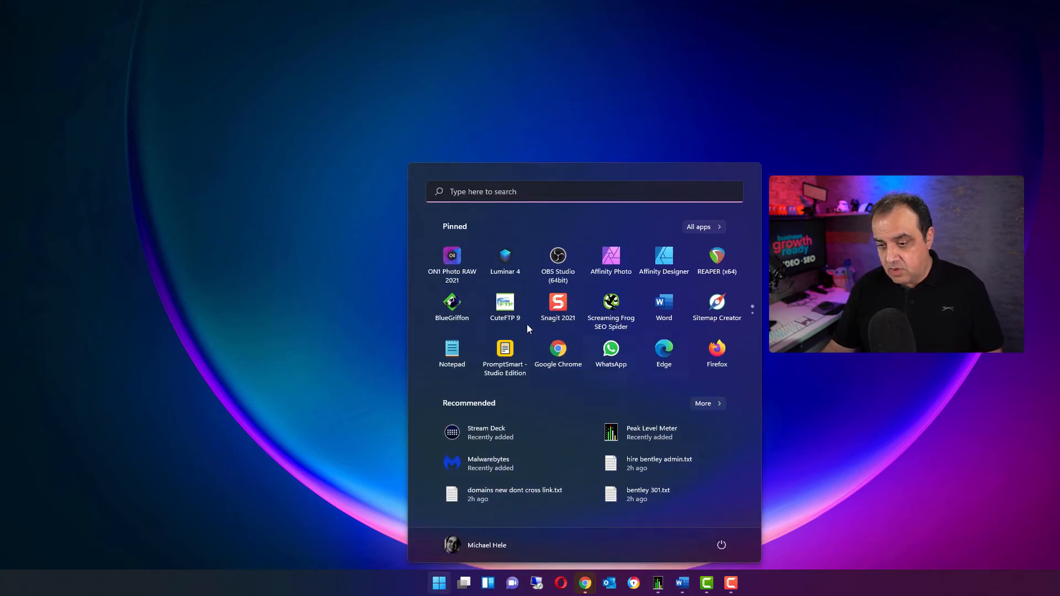
pyautogui.click(452, 353)
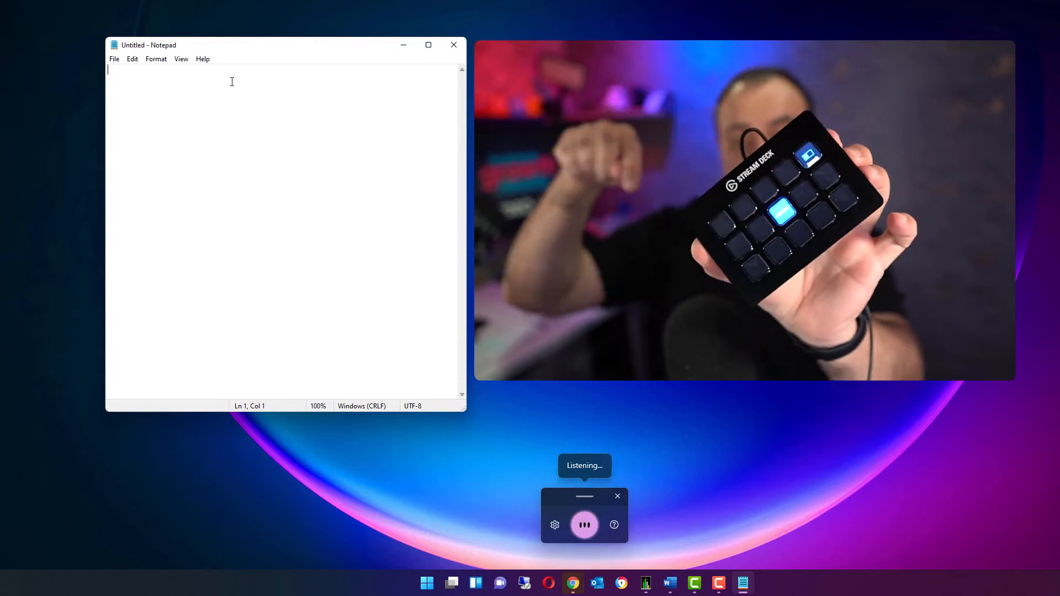
# Dictate 'it triggers the device so if I speak now you will just see the words' and stop with Win+H.
pyautogui.write('it triggers')
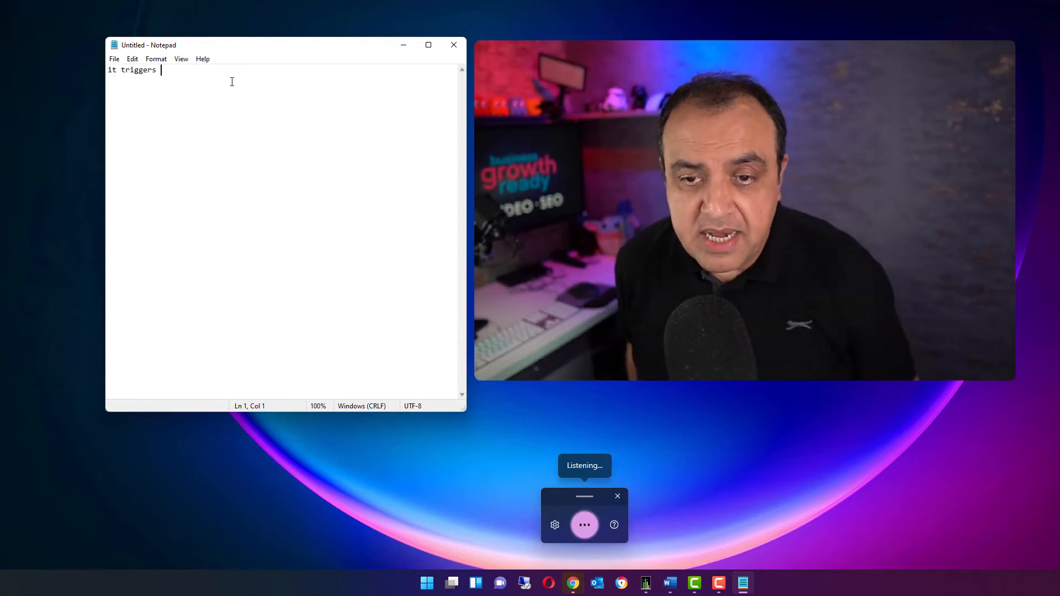
pyautogui.write('the device so if i speak now you')
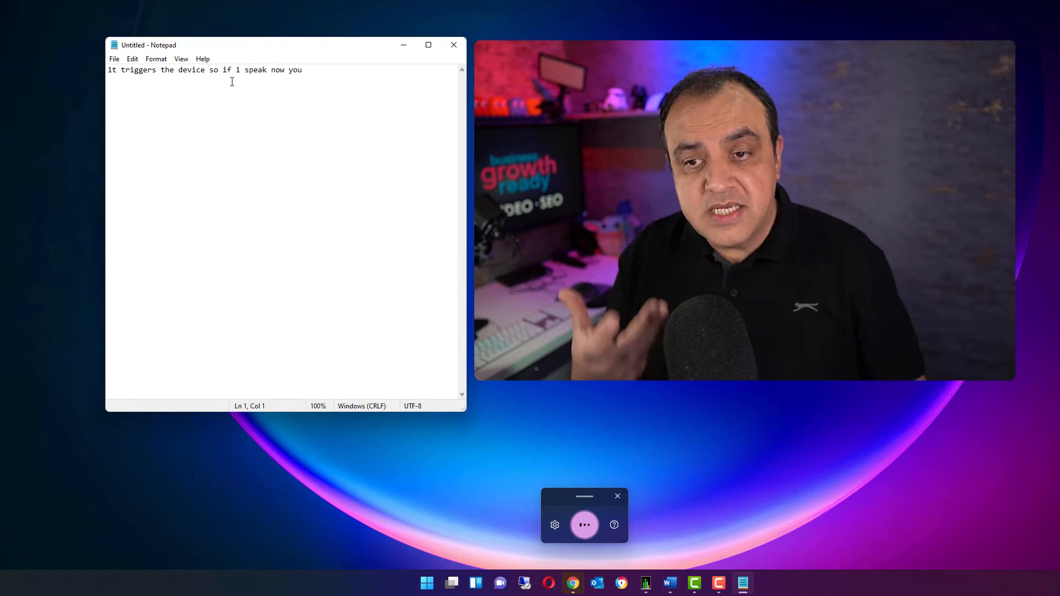
pyautogui.write('will just see the words')
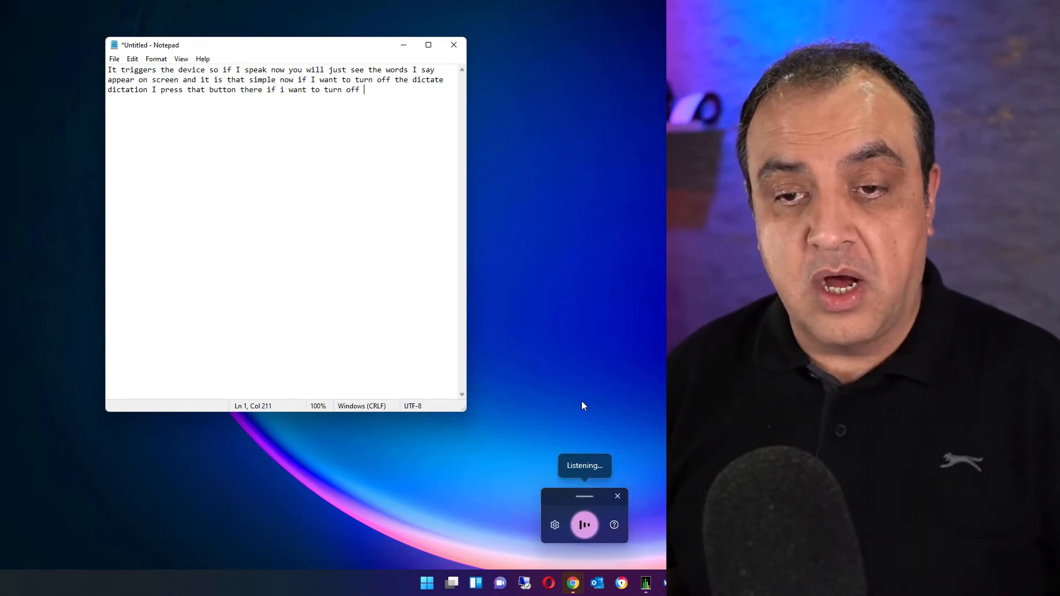
pyautogui.write('each will turn it on')
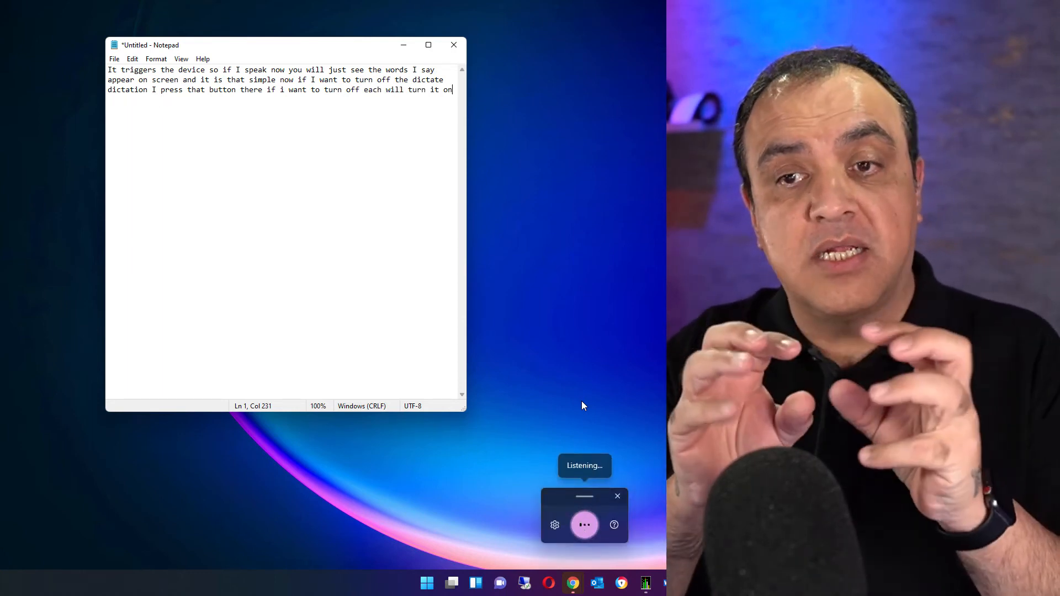
pyautogui.press('Win+H')
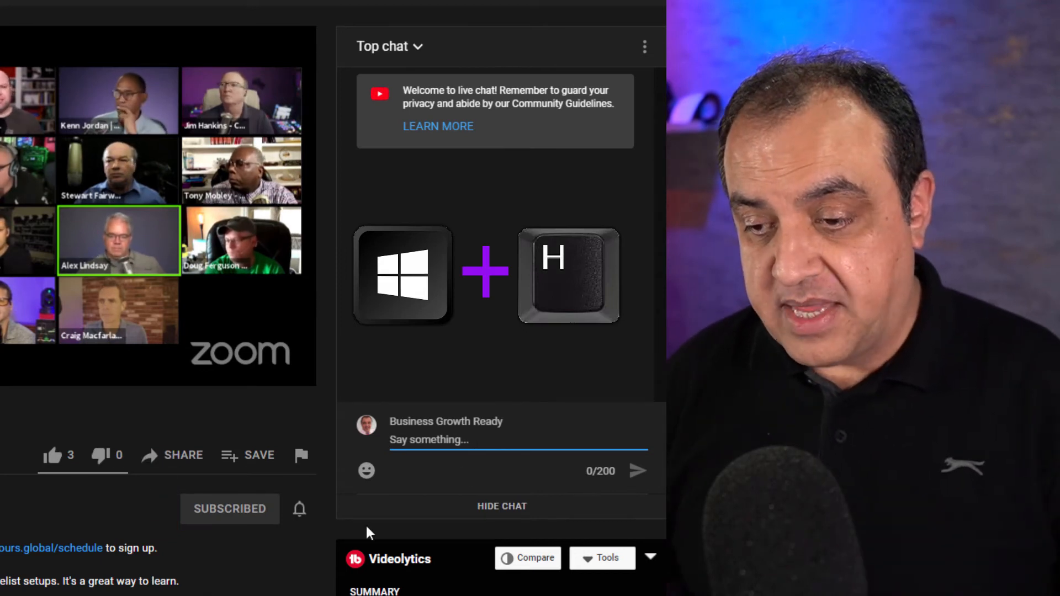
# Dictate 'so I'm actually typing and it is simple as that' into the live chat box, unsent.
pyautogui.write('and that brings')
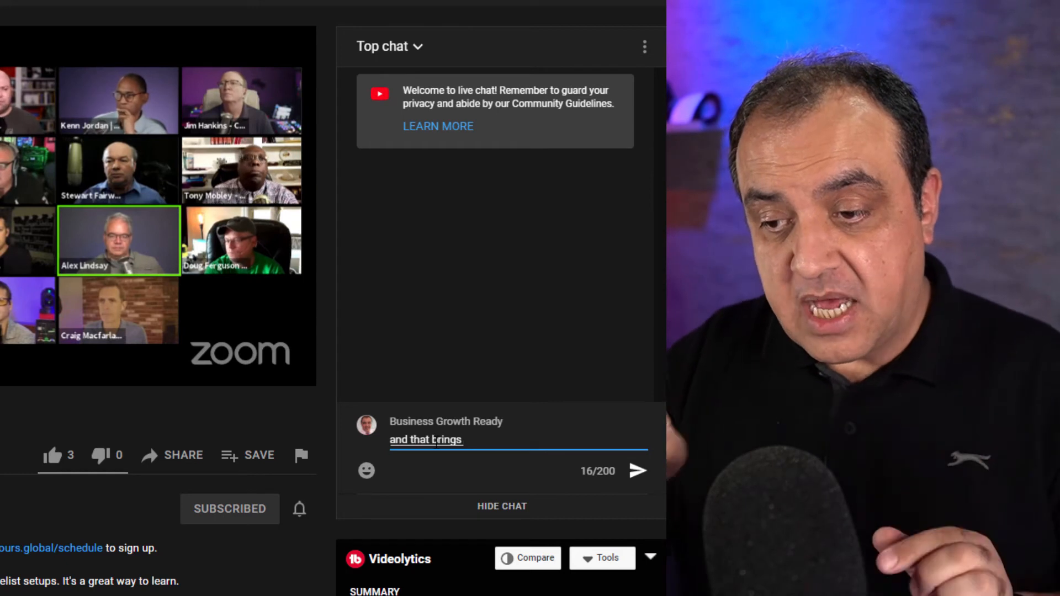
pyautogui.write("up that so i'm actually typing in this box as we speak")
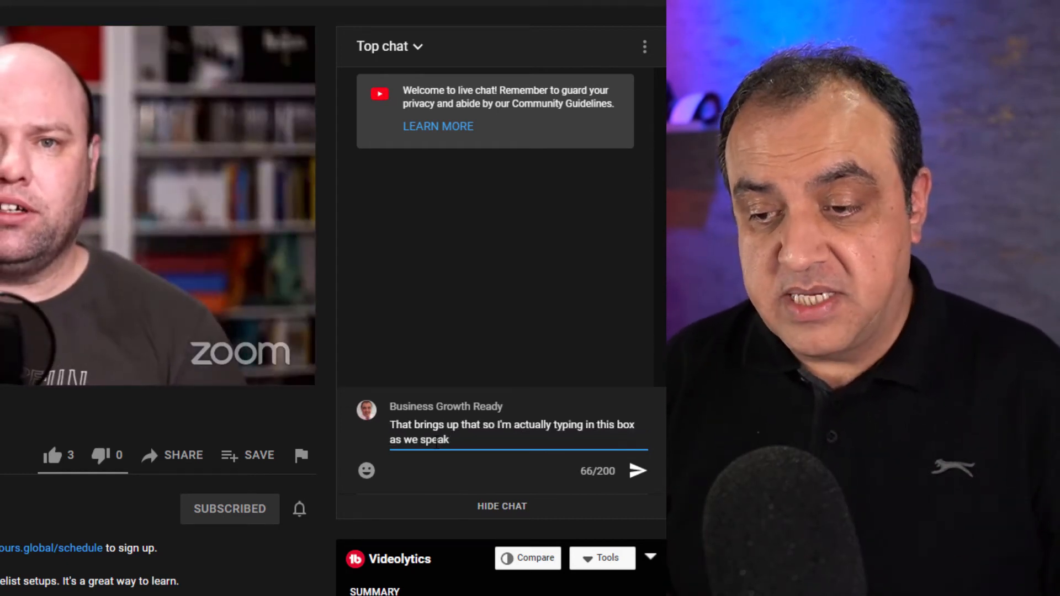
pyautogui.write("and it is simple as that i'm obviously")
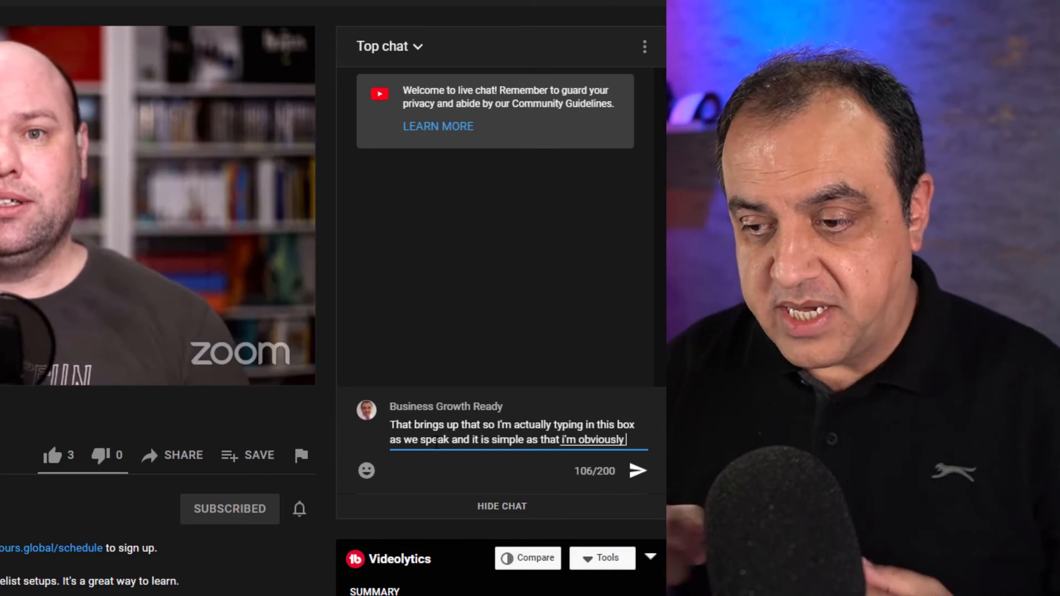
pyautogui.write('if I want to send it I would just press')
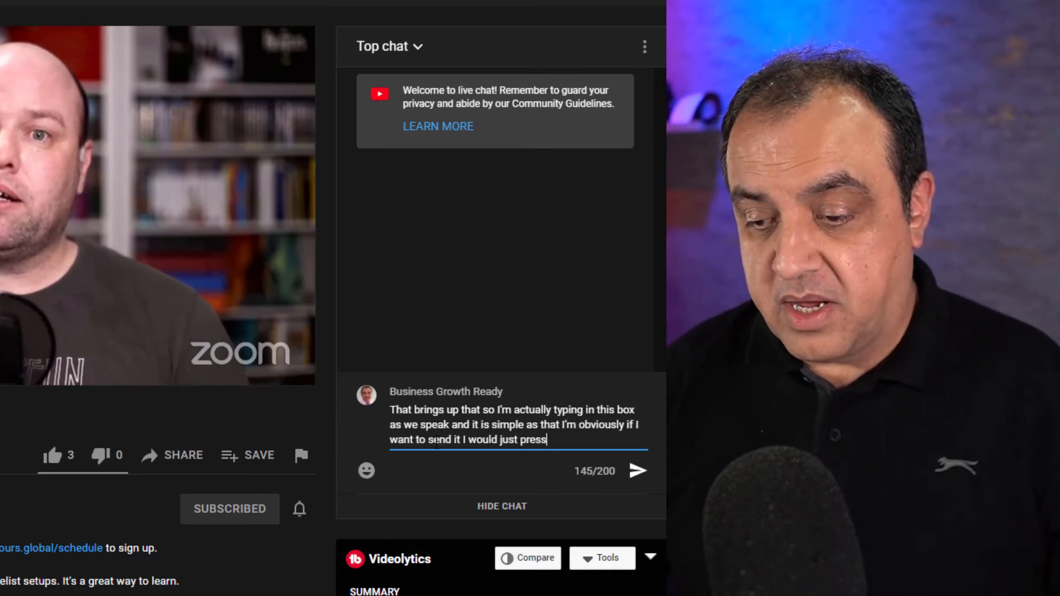
pyautogui.write("but i'm not going to do that coz they wonder what")
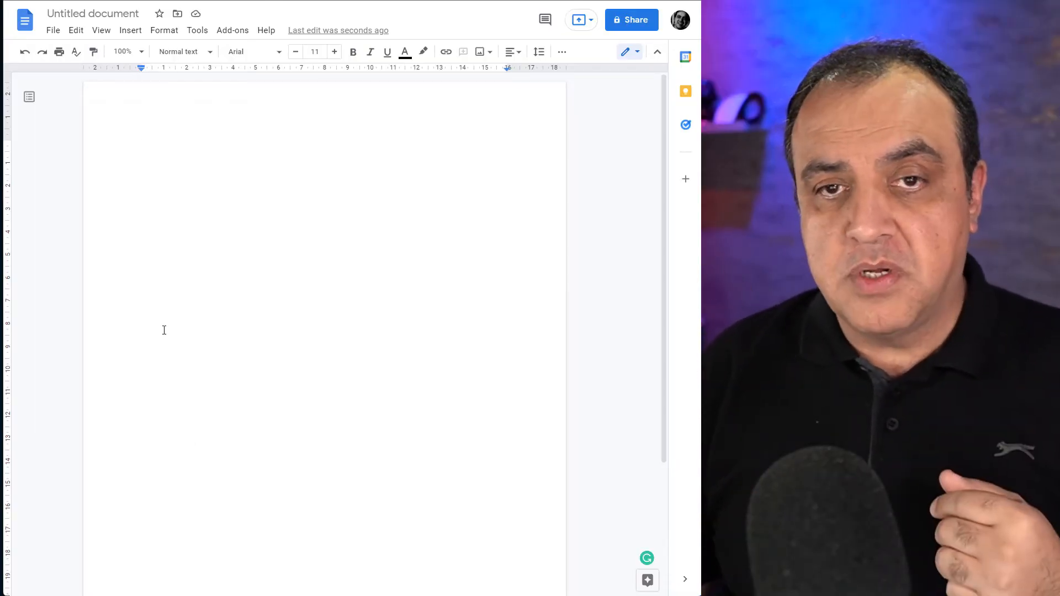
# Start voice typing with Win+H and dictate 'coming up on how to use' into the document.
pyautogui.press('Win+H')
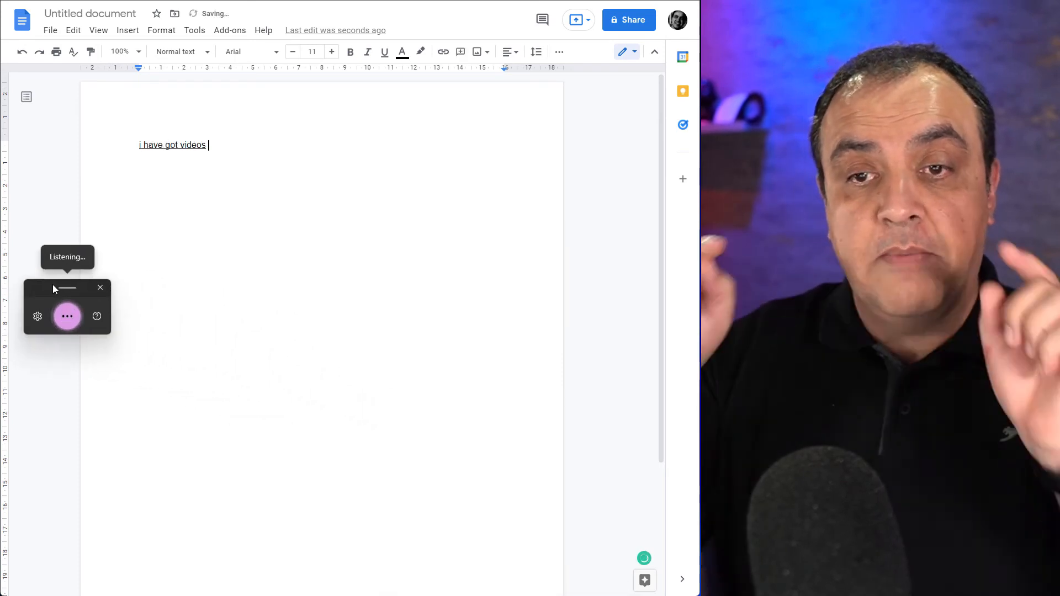
pyautogui.write('coming up on how to use')
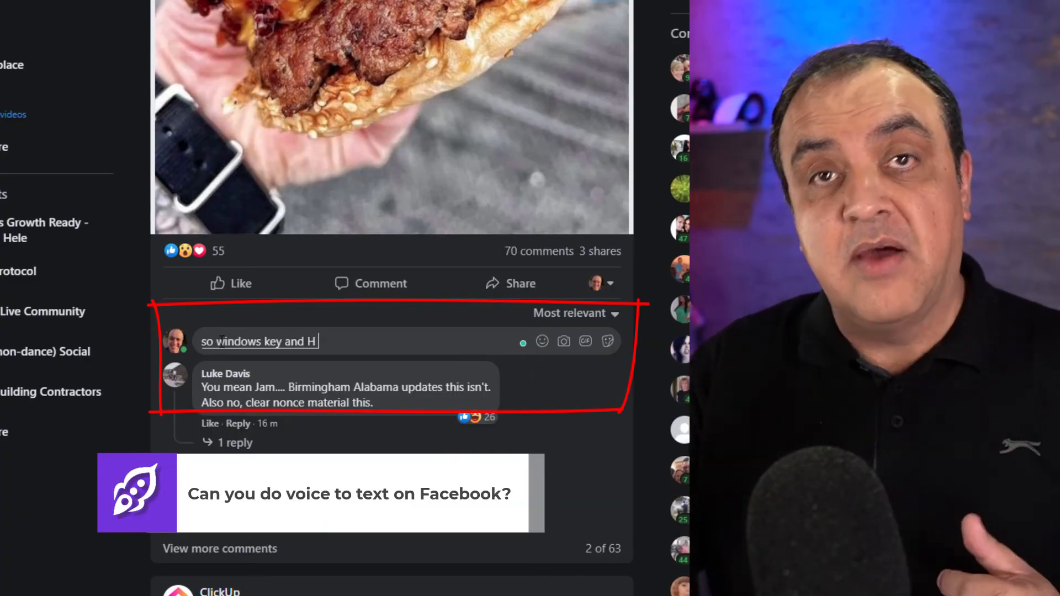
# Dictate a Facebook comment on speech recognition, subscribing, and dictation in Docs and Outlook.
pyautogui.write('can make your life really')
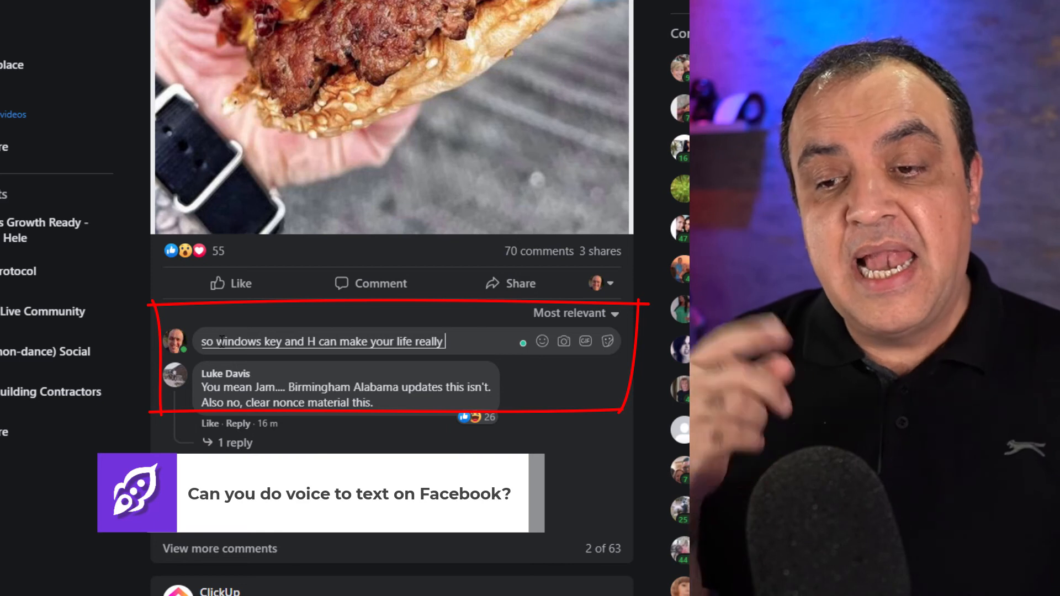
pyautogui.write('speech recognition there is know in')
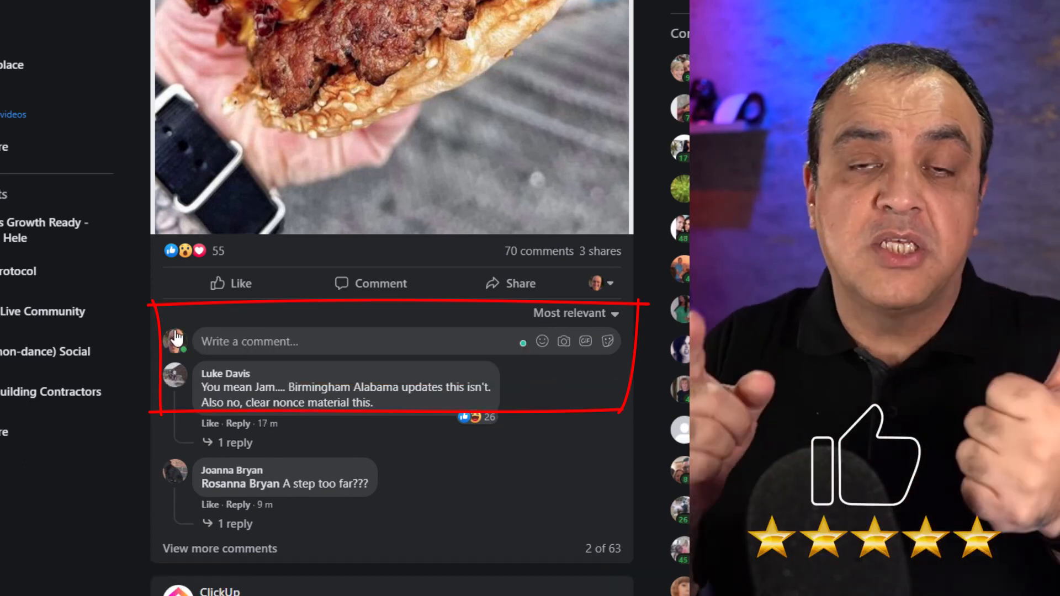
pyautogui.write("also don't forget to subscribe button.... are sure how you can use it in word")
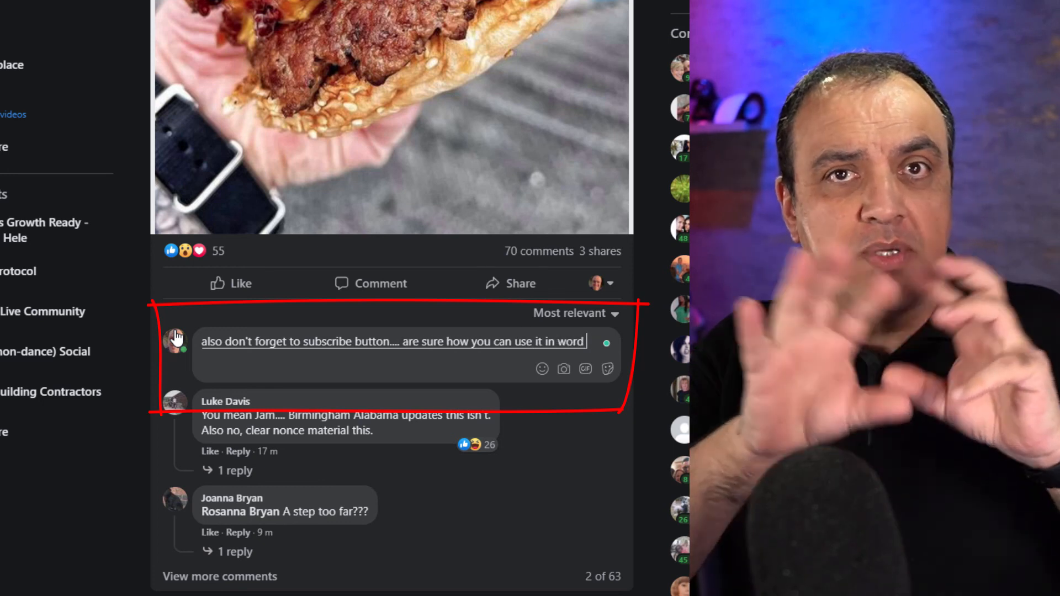
pyautogui.write('le docs an outlook they have a whole')
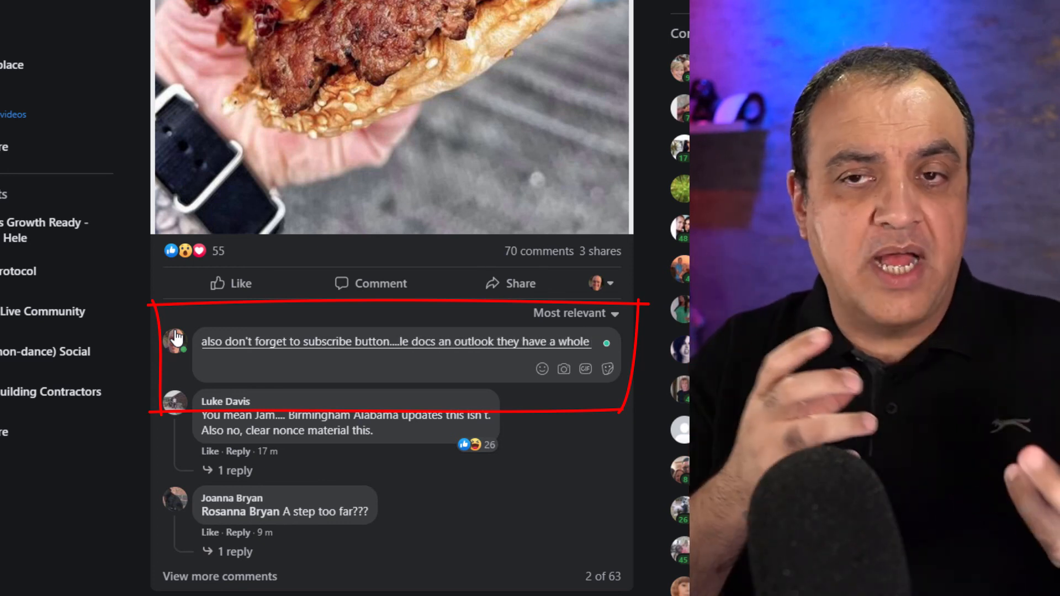